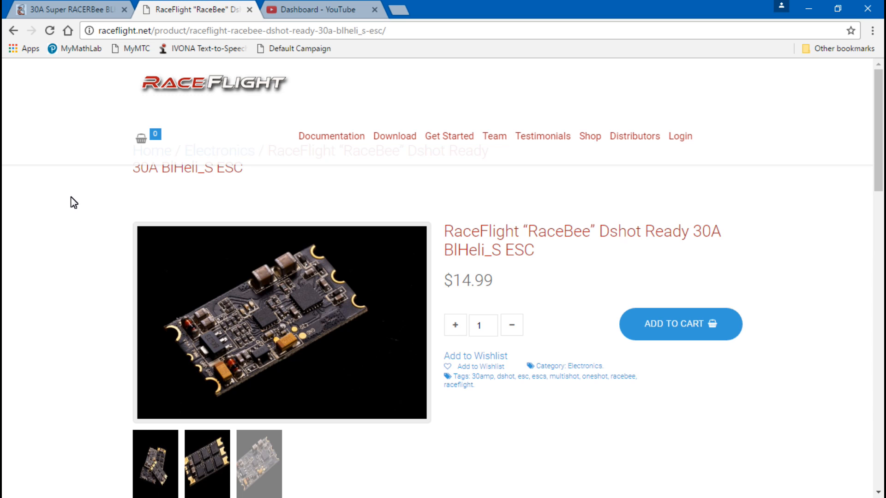
pyautogui.moveTo(376, 192)
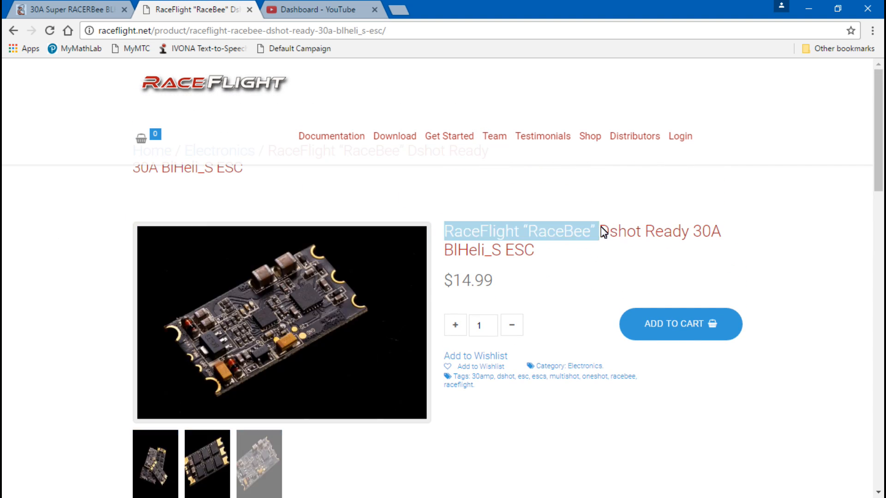
pyautogui.moveTo(505, 258)
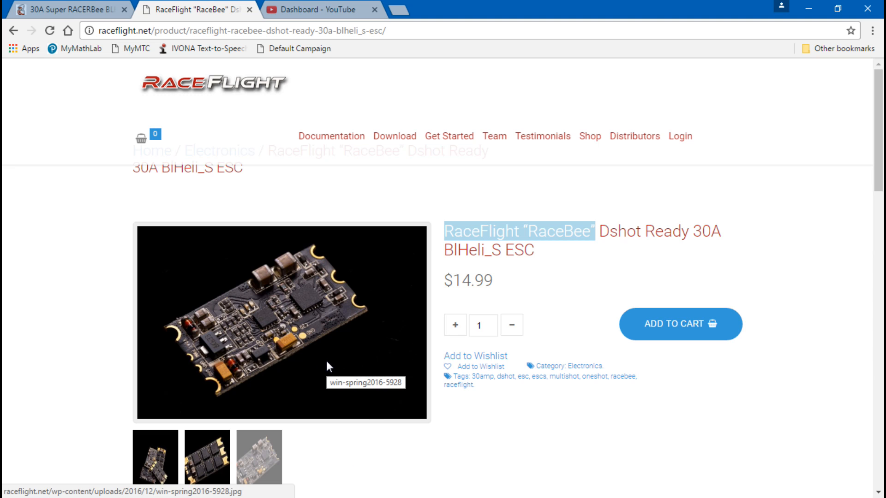
pyautogui.moveTo(208, 220)
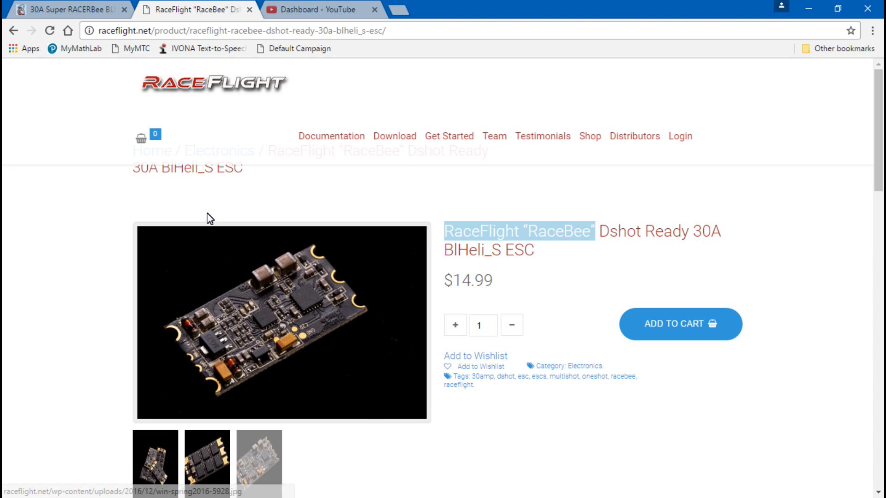
# Step: Switch to the ReadyToFlyQuads 30A Super RacerBee ESC V2 page priced at $12.00
pyautogui.click(67, 9)
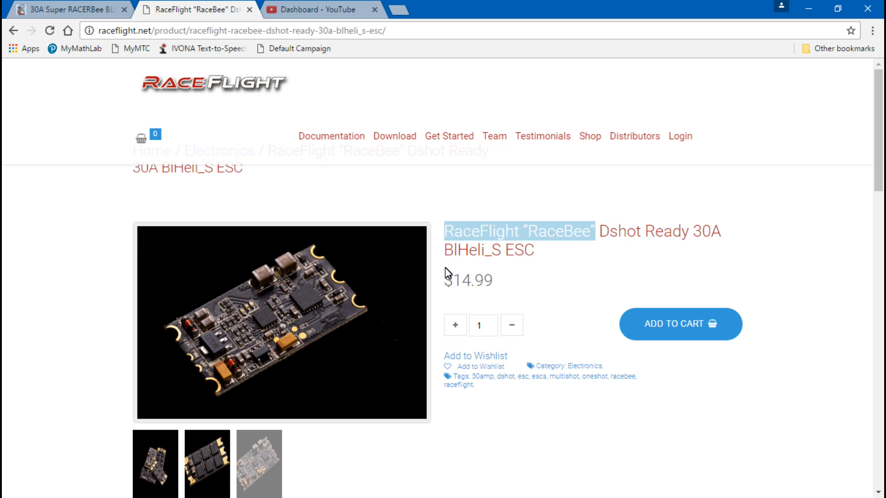
pyautogui.click(481, 280)
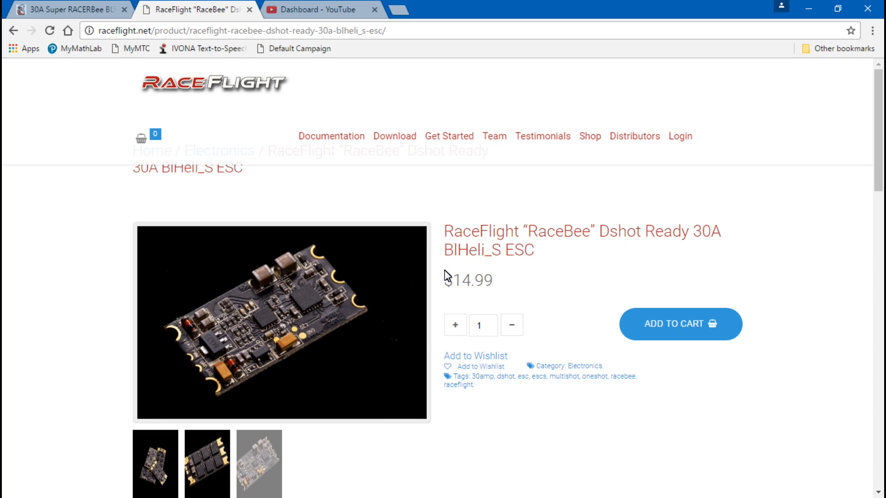
pyautogui.moveTo(444, 269)
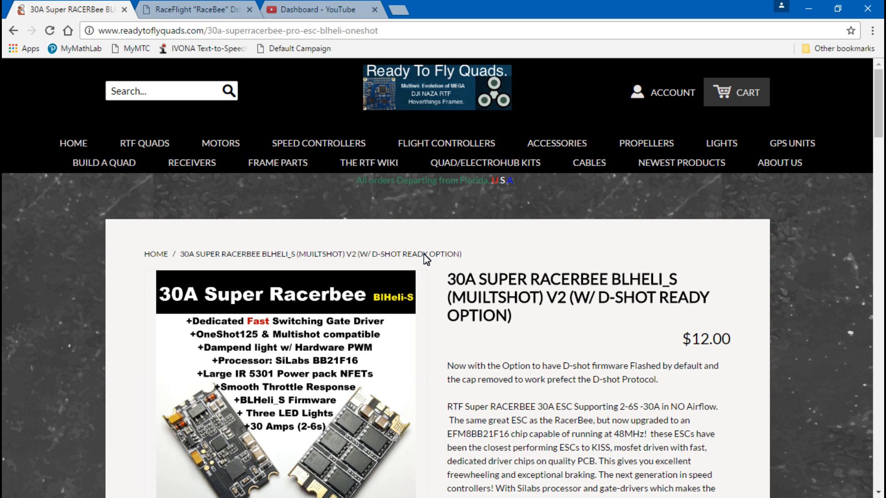
pyautogui.scroll(-3)
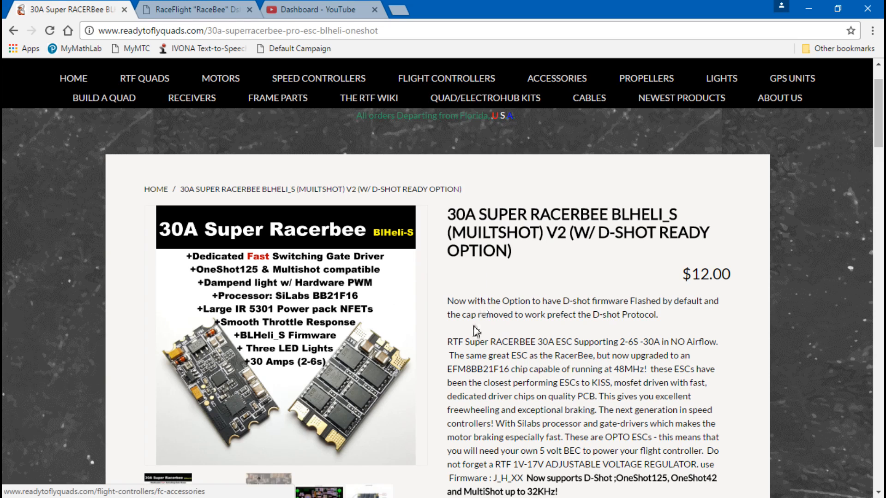
pyautogui.moveTo(449, 217)
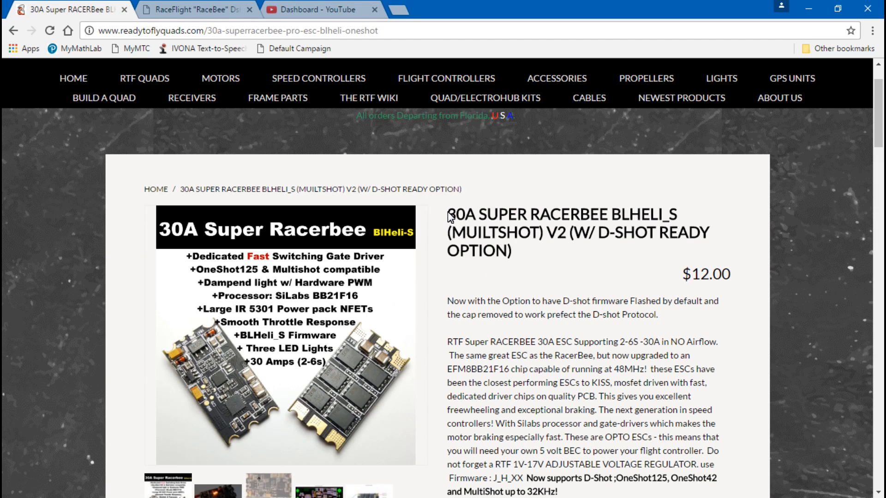
pyautogui.click(449, 218)
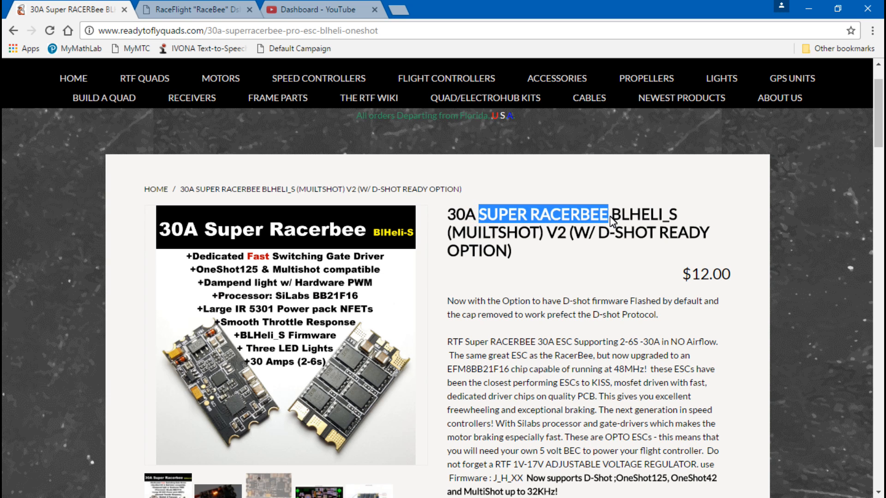
pyautogui.click(187, 9)
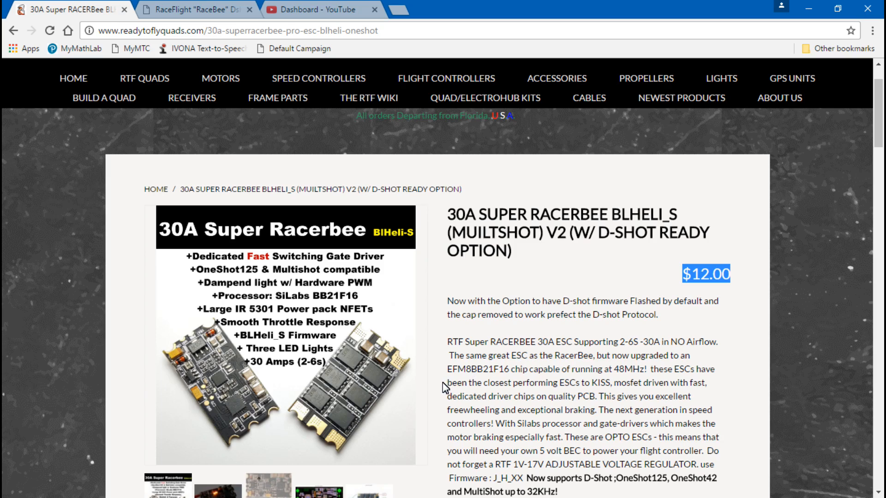
# Step: Read down through the Super RacerBee description and Design Features list
pyautogui.scroll(-3)
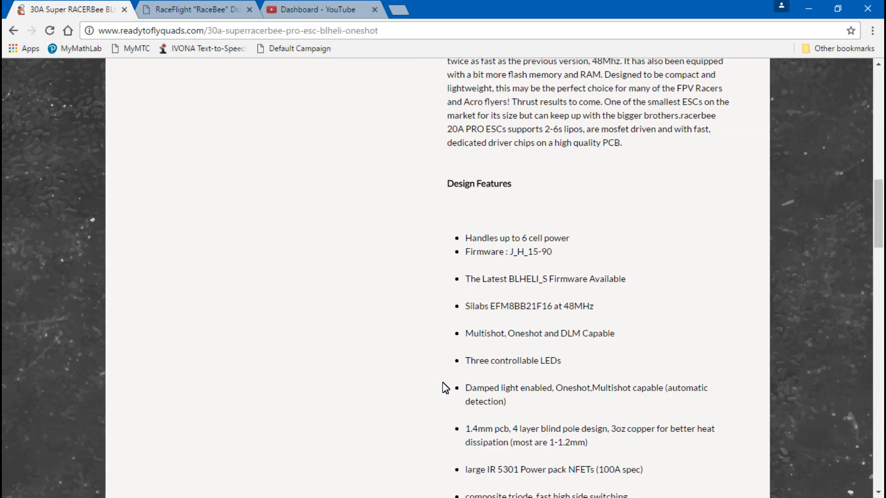
pyautogui.scroll(-3)
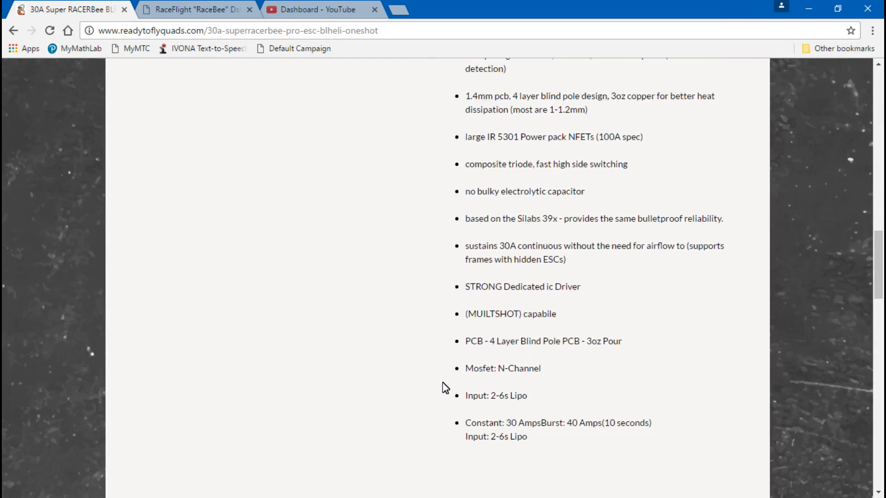
pyautogui.scroll(-3)
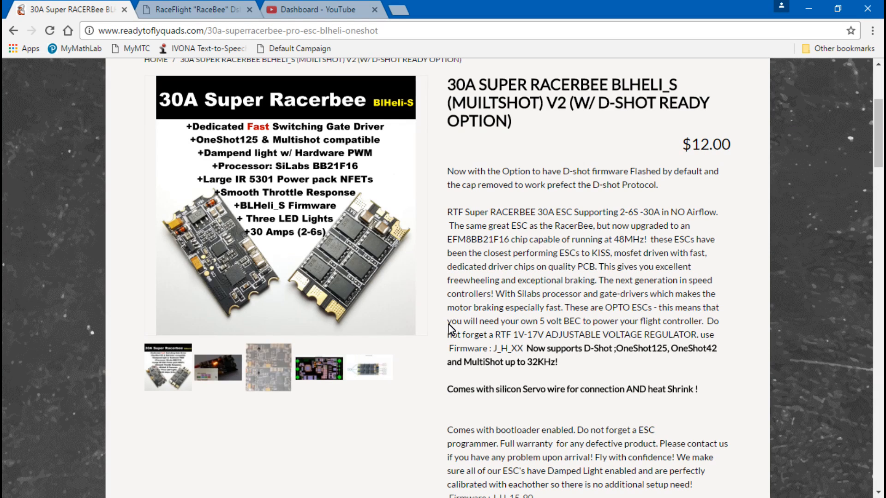
pyautogui.moveTo(441, 336)
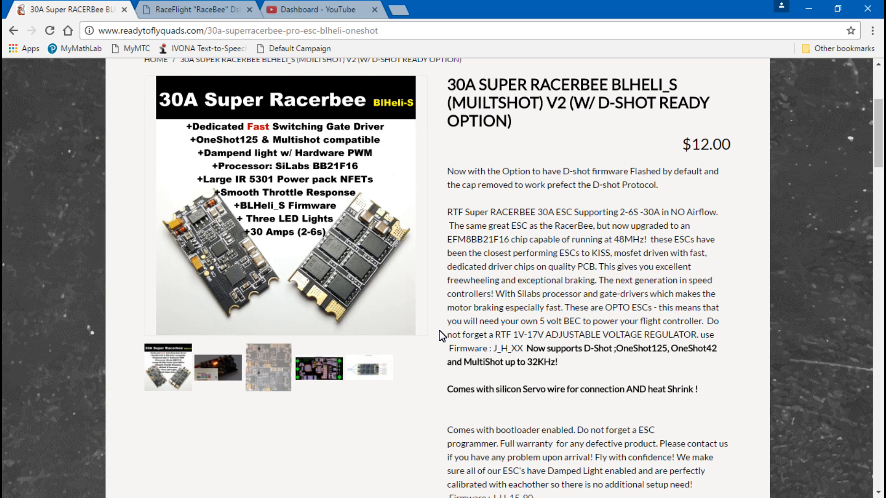
# Step: Scroll to the purchase options: 4-ESC combo pack +$29.00 and D-Shot Ready +$2.00
pyautogui.scroll(-3)
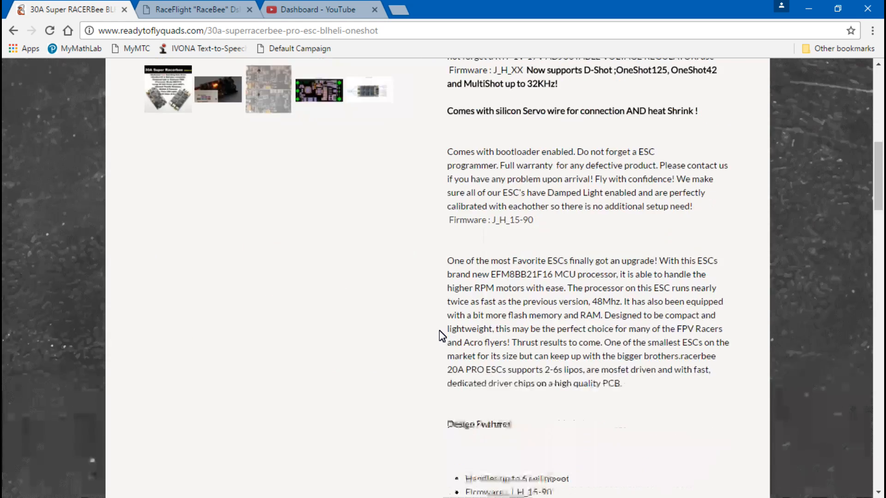
pyautogui.scroll(-3)
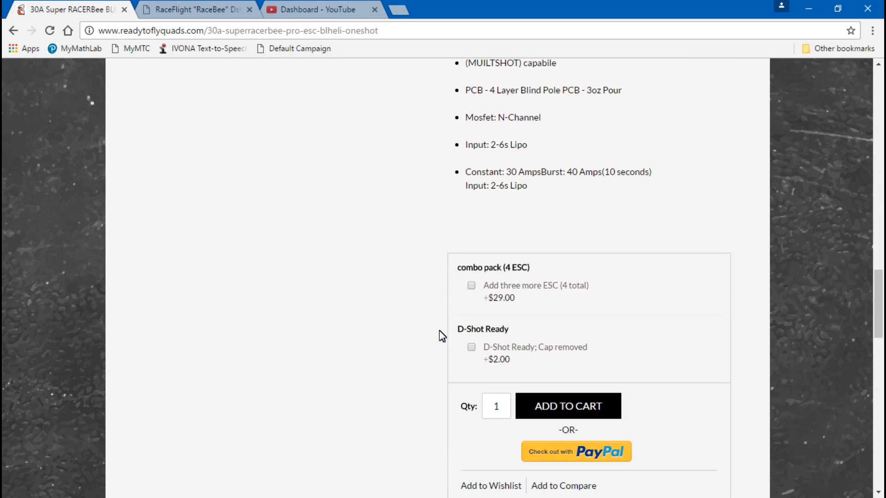
pyautogui.moveTo(433, 316)
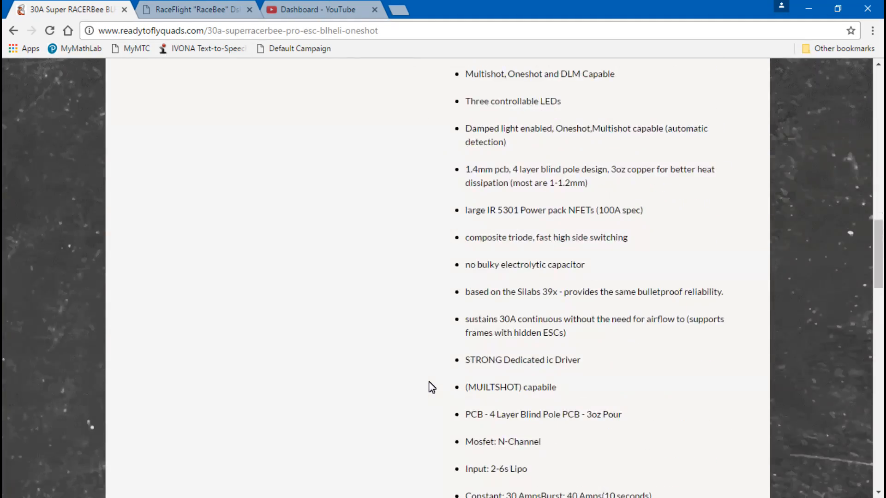
pyautogui.scroll(-3)
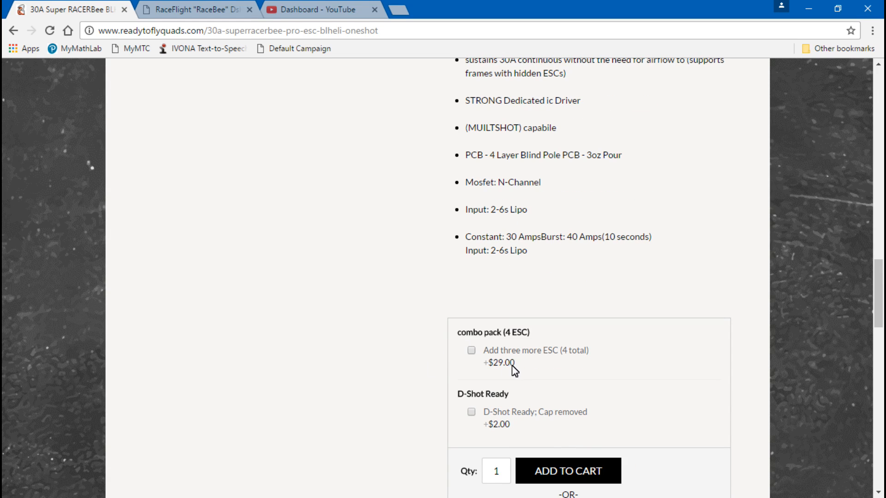
pyautogui.moveTo(423, 362)
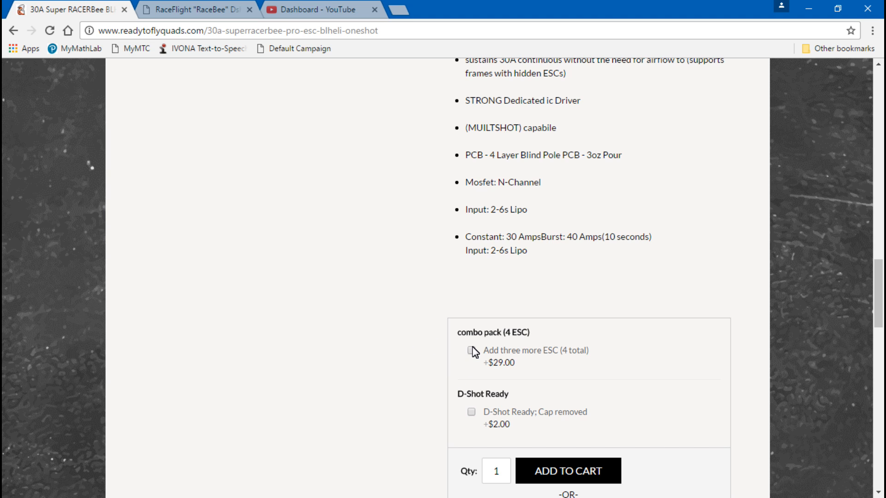
pyautogui.scroll(-3)
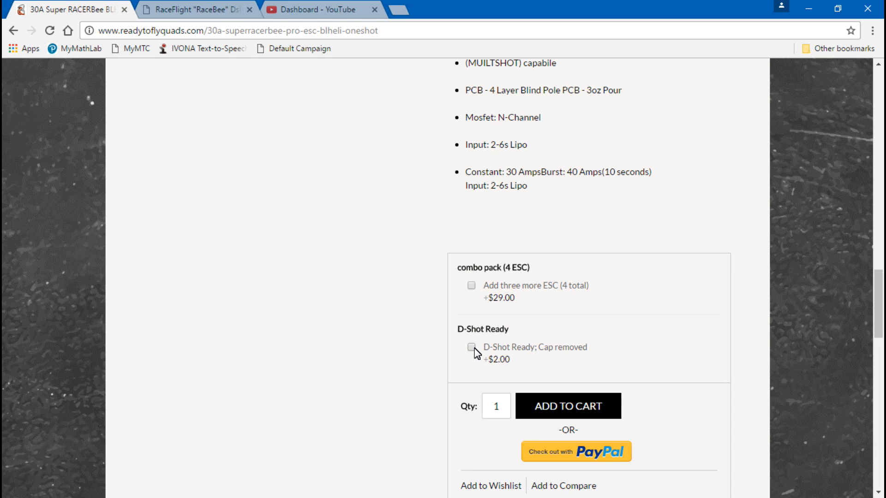
pyautogui.moveTo(430, 340)
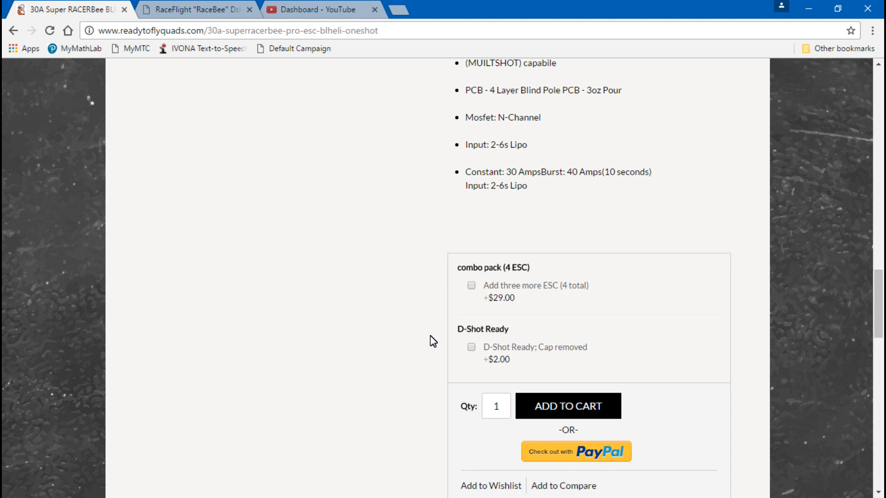